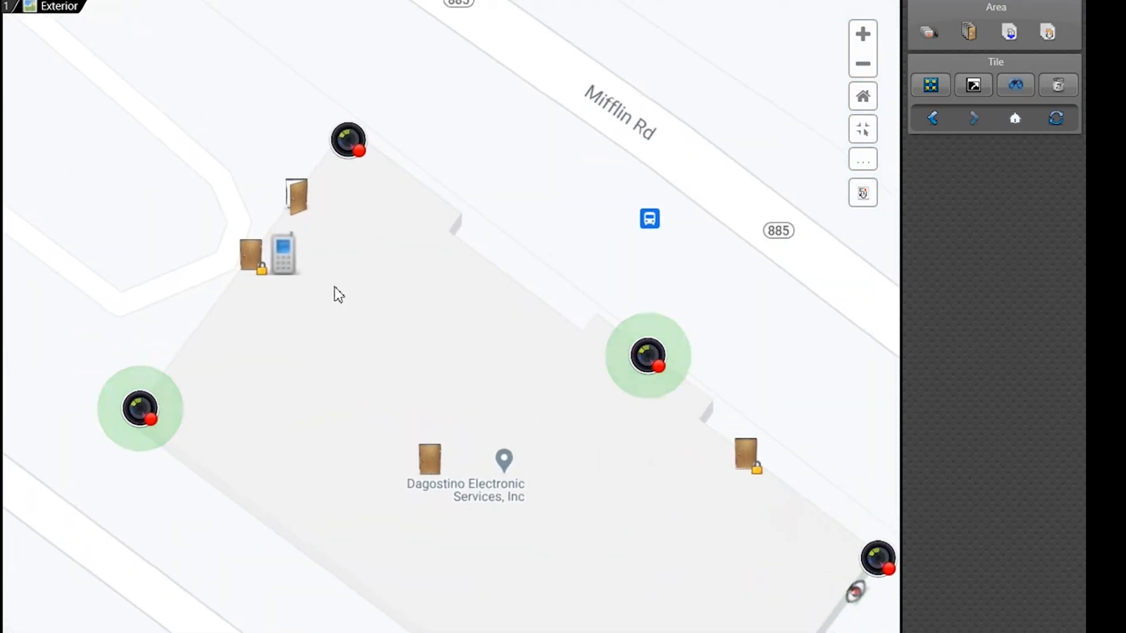
Step: Zoom into the exterior site map near the building entrance door and its cameras
click(862, 33)
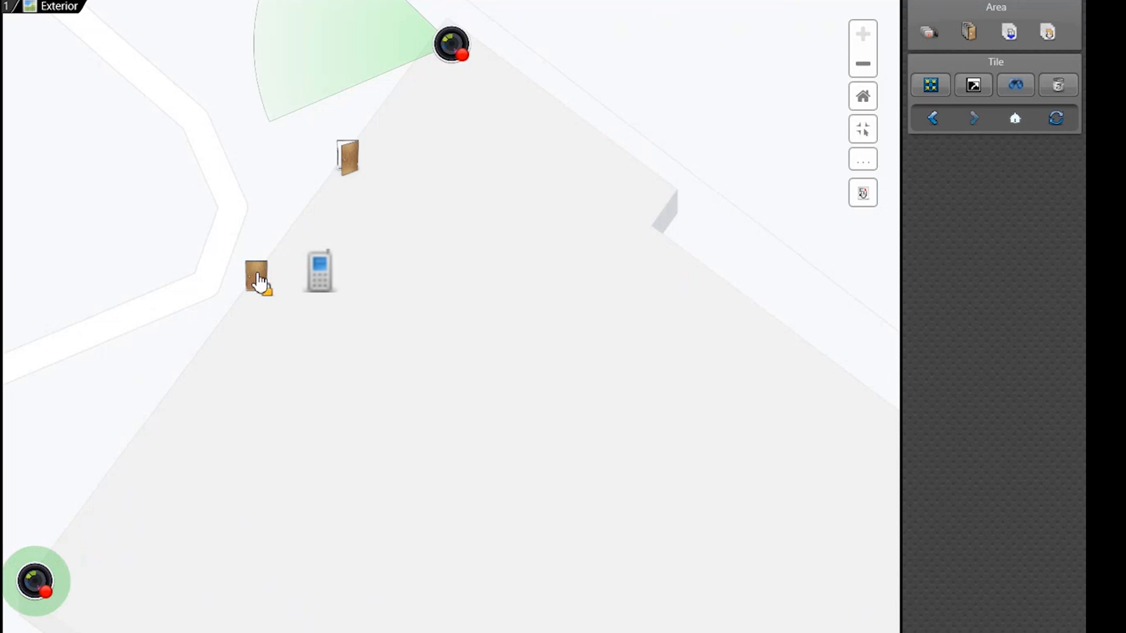
mouse_move(260, 279)
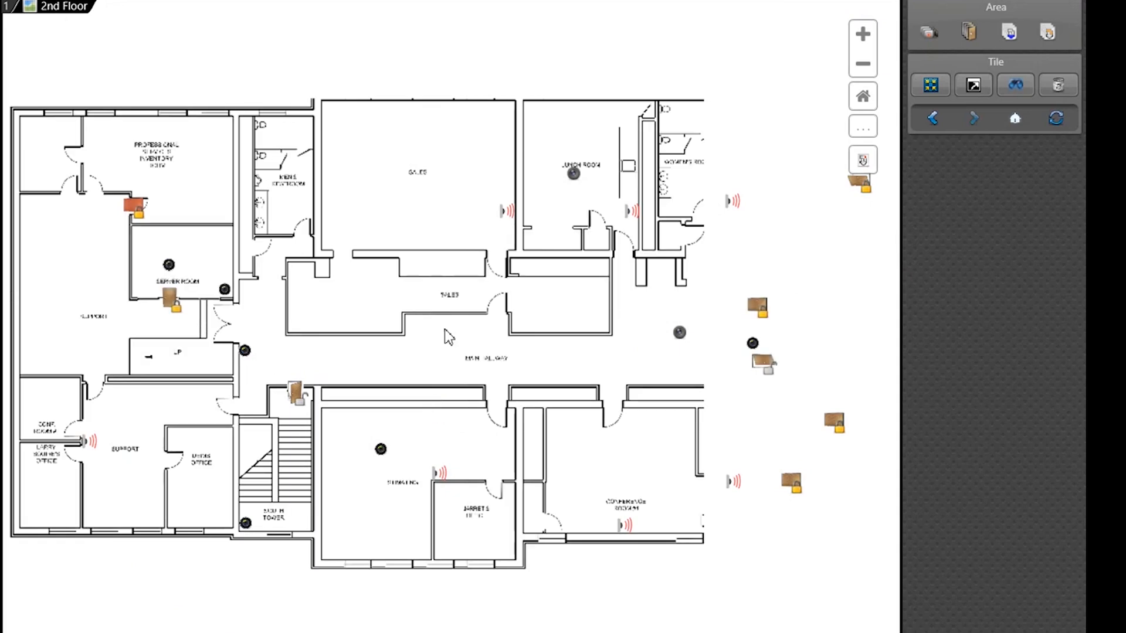
Step: Fit the 2nd floor plan to view and show the Lunch Room camera's live video popup
click(863, 64)
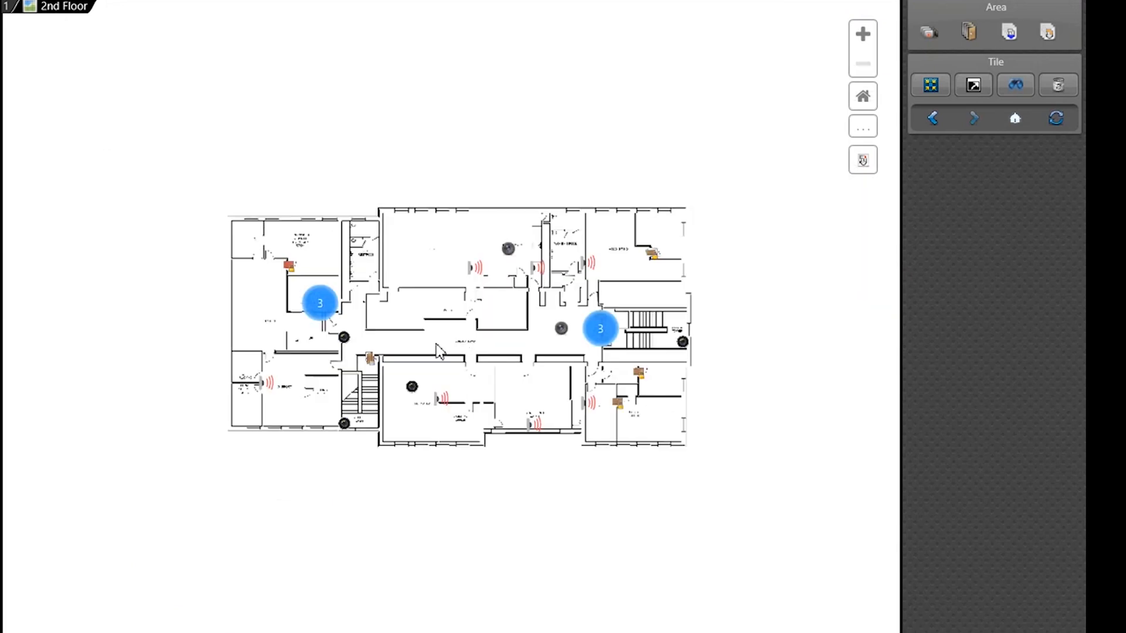
mouse_move(445, 337)
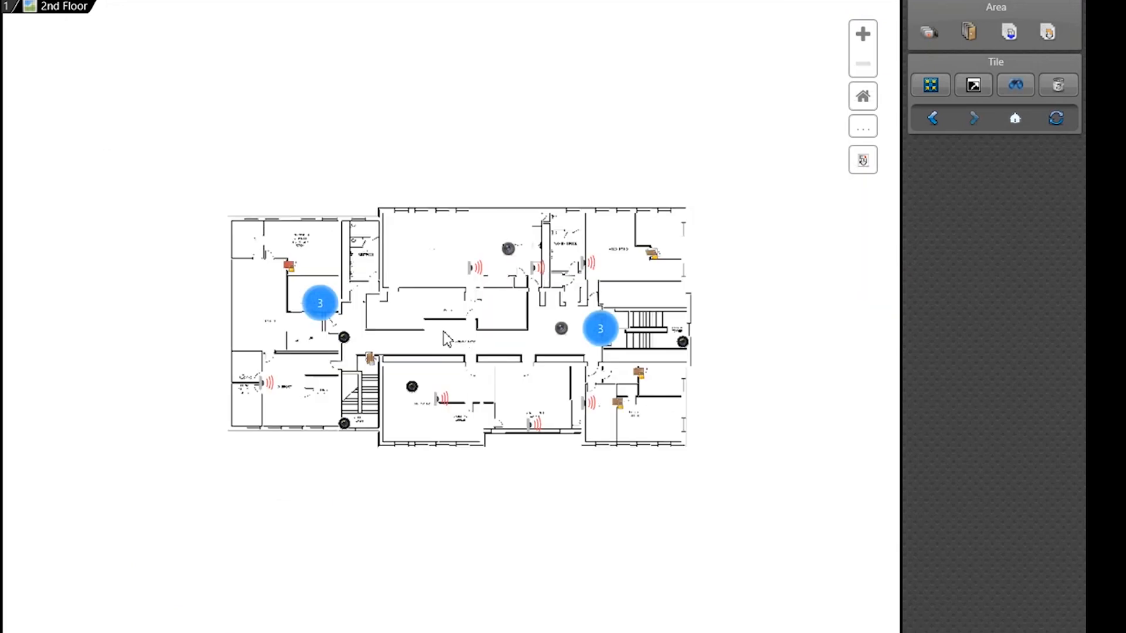
click(862, 33)
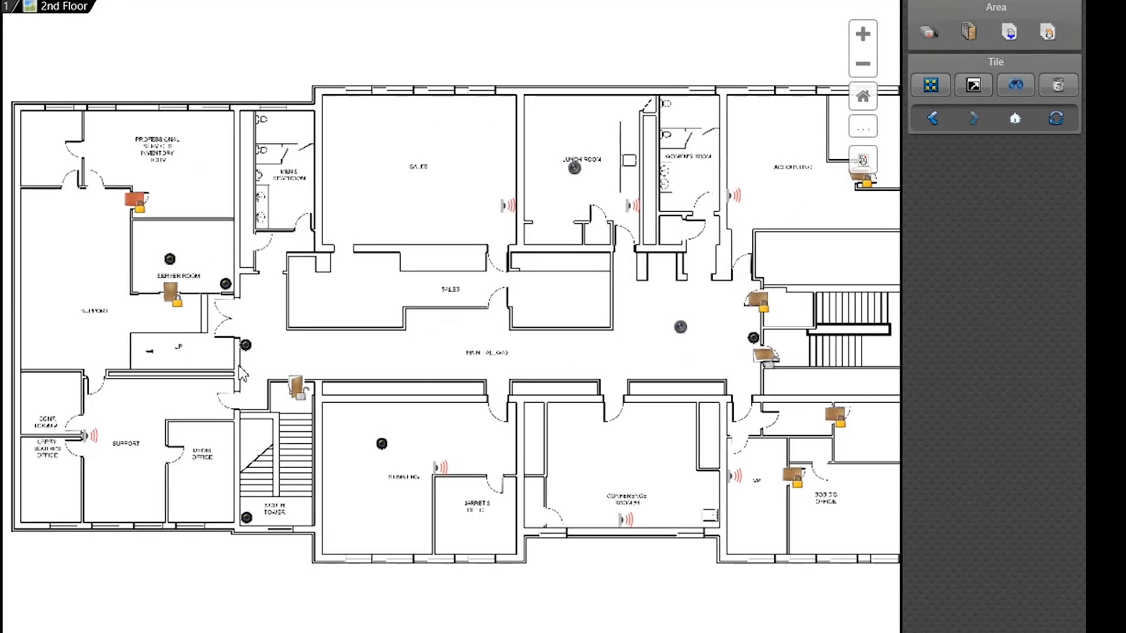
click(573, 168)
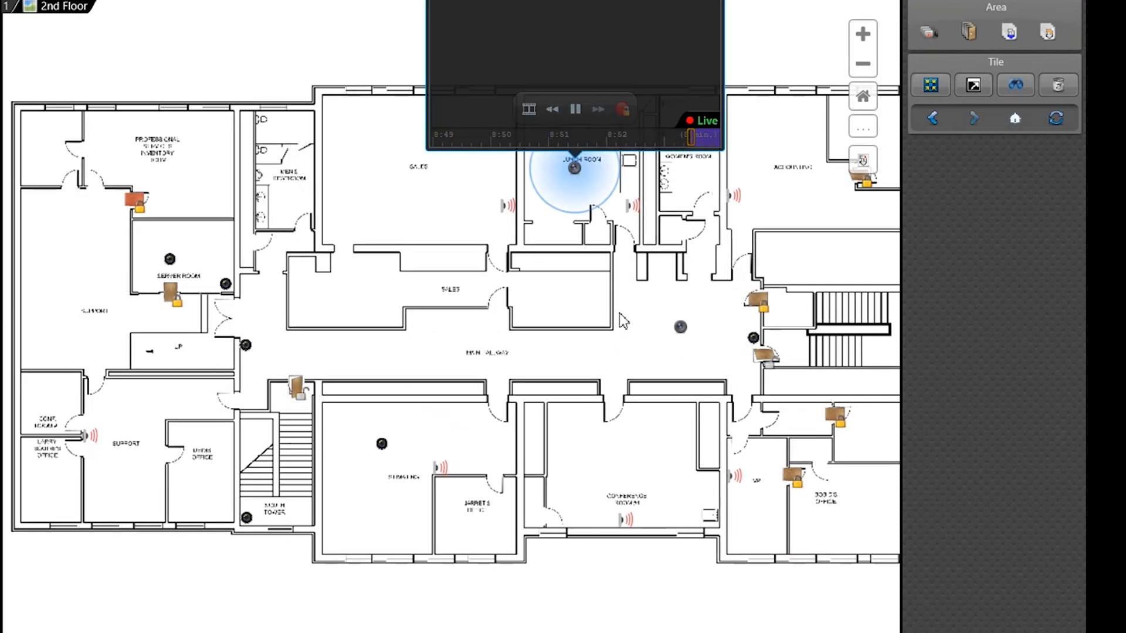